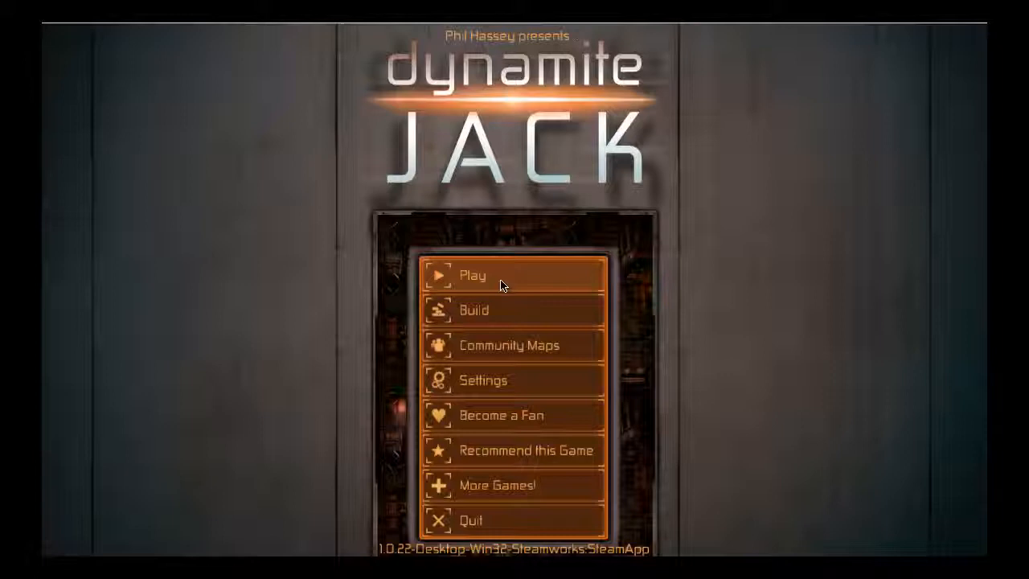
pyautogui.moveTo(581, 216)
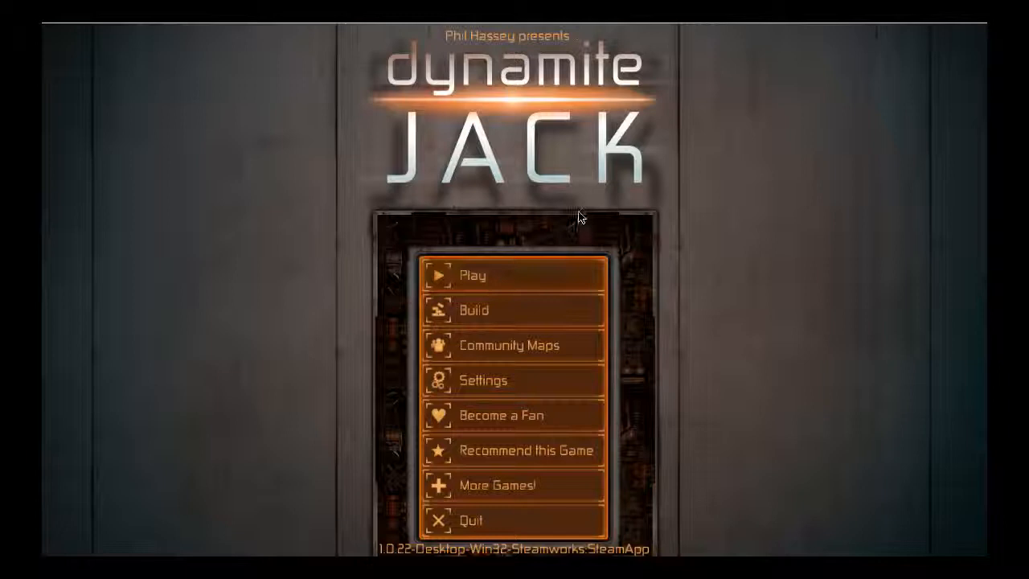
pyautogui.moveTo(570, 278)
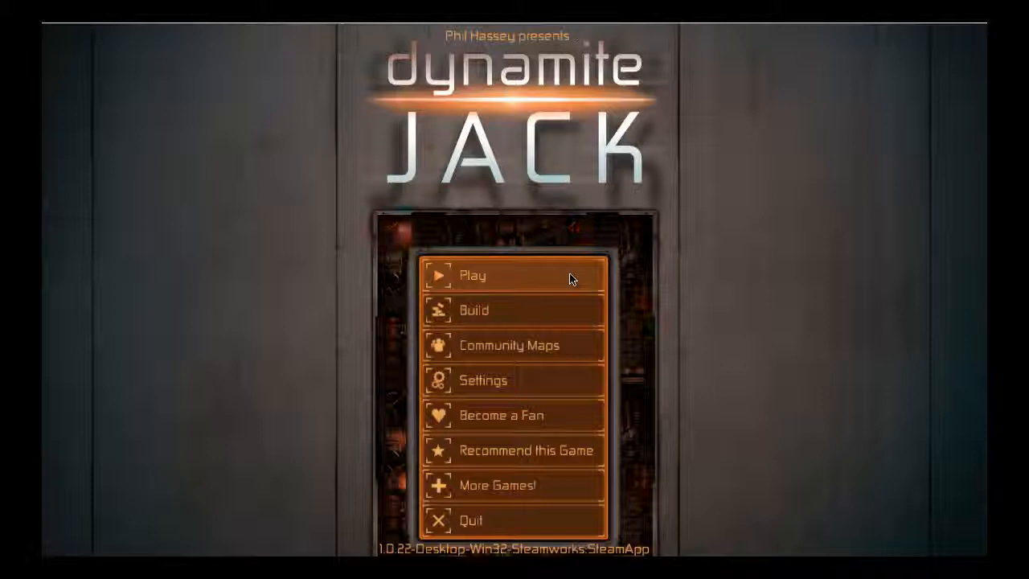
# Step: Enter level selection for Boiler Cave and view its locked Expert Miner crystal achievement
pyautogui.click(472, 275)
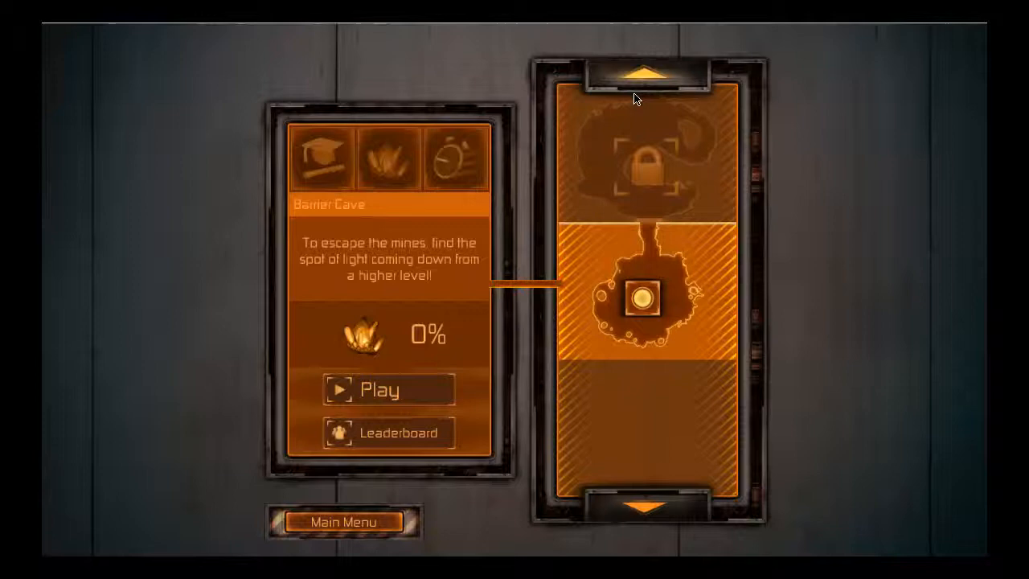
pyautogui.click(389, 157)
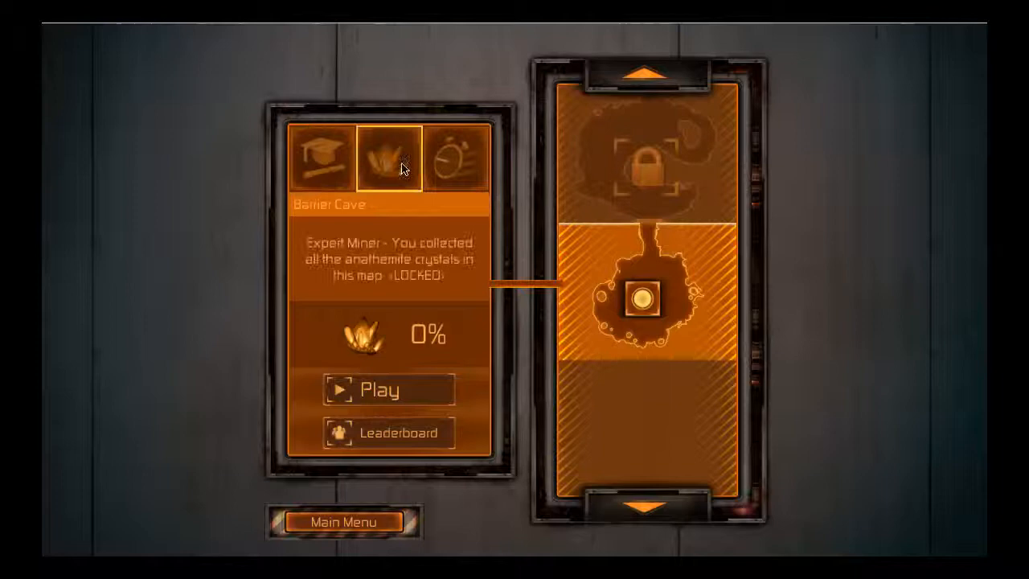
# Step: Launch Boiler Cave and walk through the cave to pick up the detonator
pyautogui.click(389, 389)
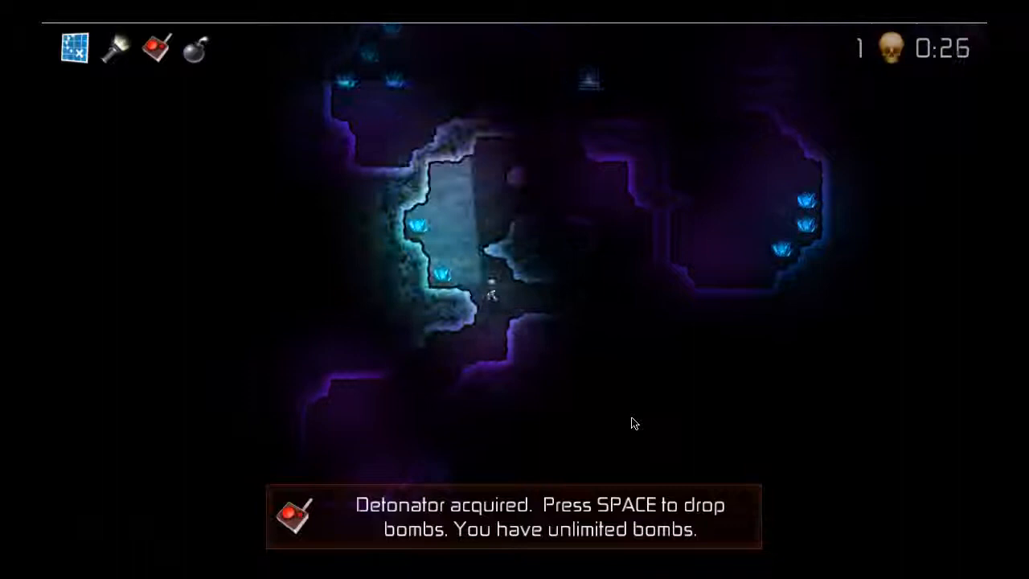
# Step: Drop a bomb beside Jack in Boiler Cave, leaving it awaiting detonation
pyautogui.press('space')
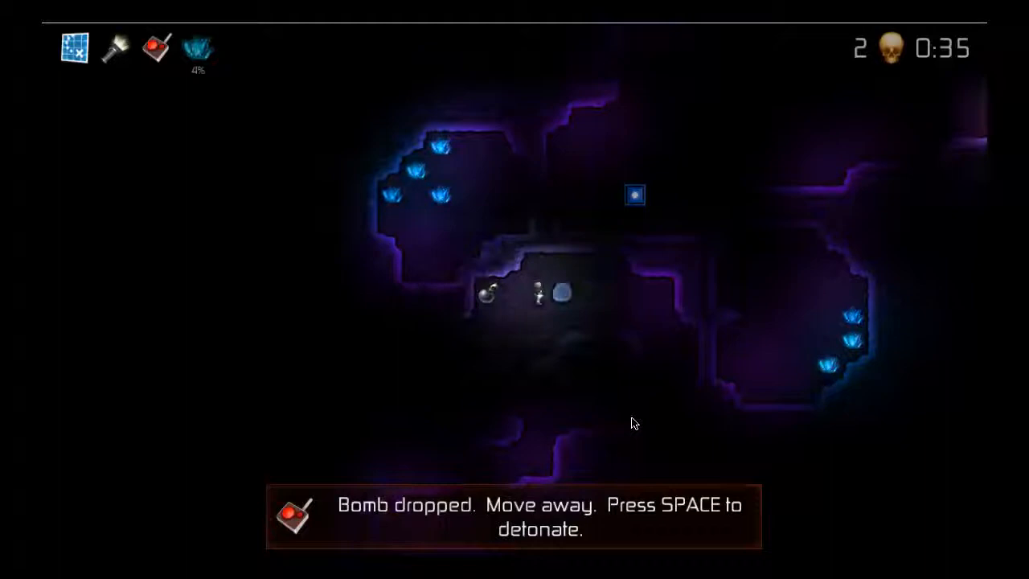
pyautogui.press('space')
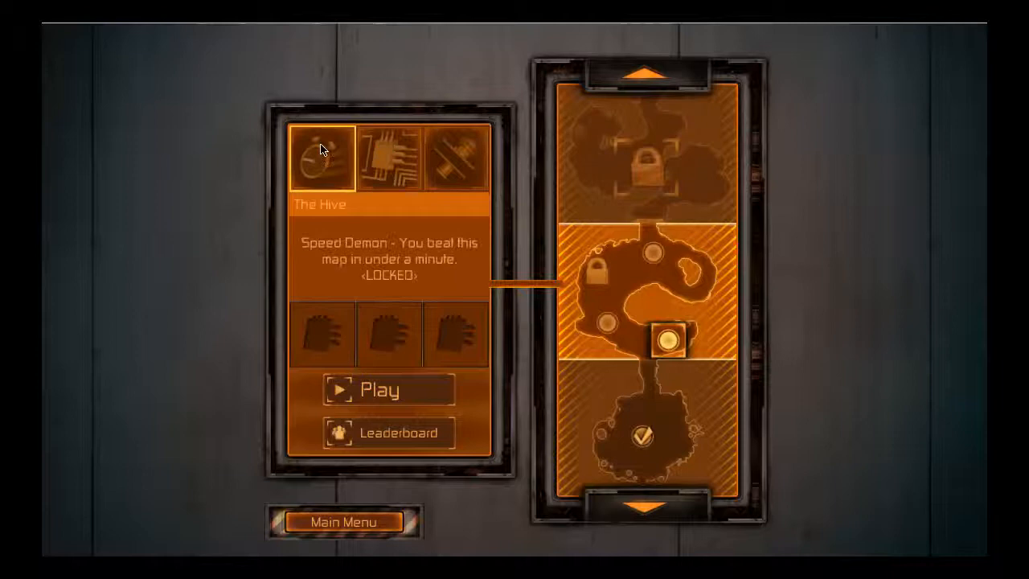
# Step: Launch The Hive and move Jack through the dark caves to drop a bomb
pyautogui.click(388, 391)
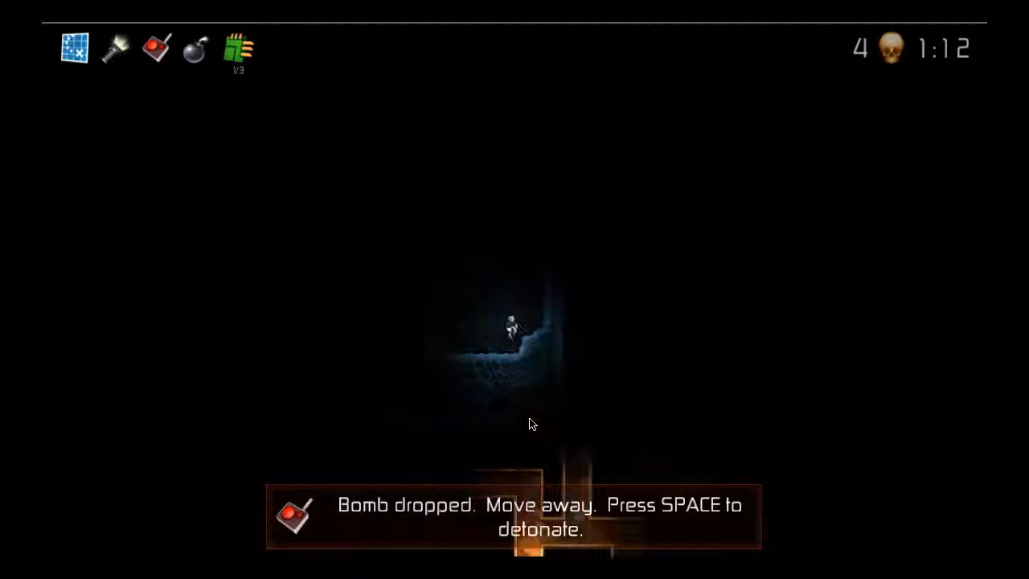
# Step: Detonate the bomb and reach the exit, finishing The Hive with all three cartridges
pyautogui.press('space')
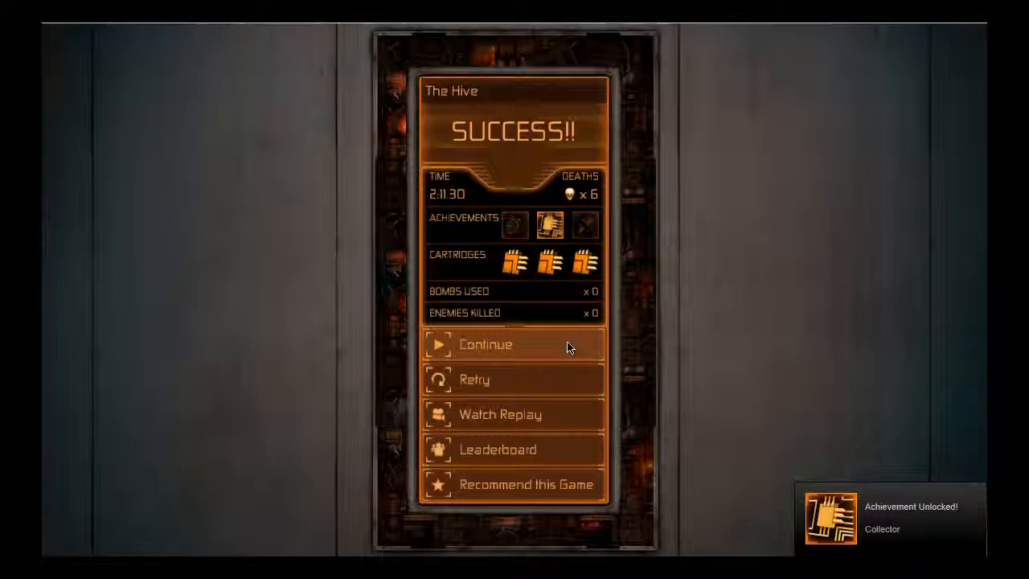
# Step: Continue from the results to level select, where The Cubicles is up next
pyautogui.click(486, 344)
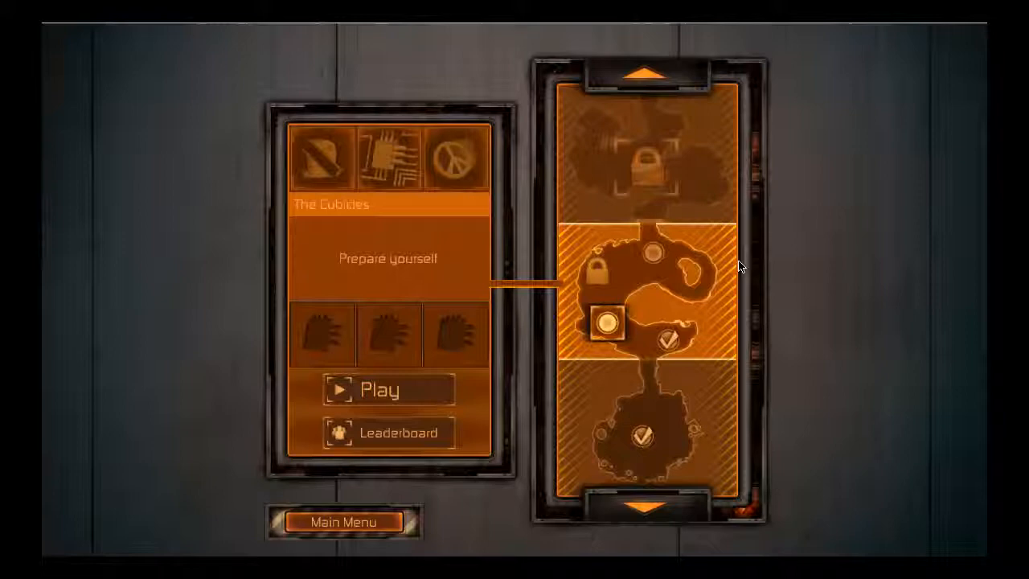
pyautogui.click(387, 389)
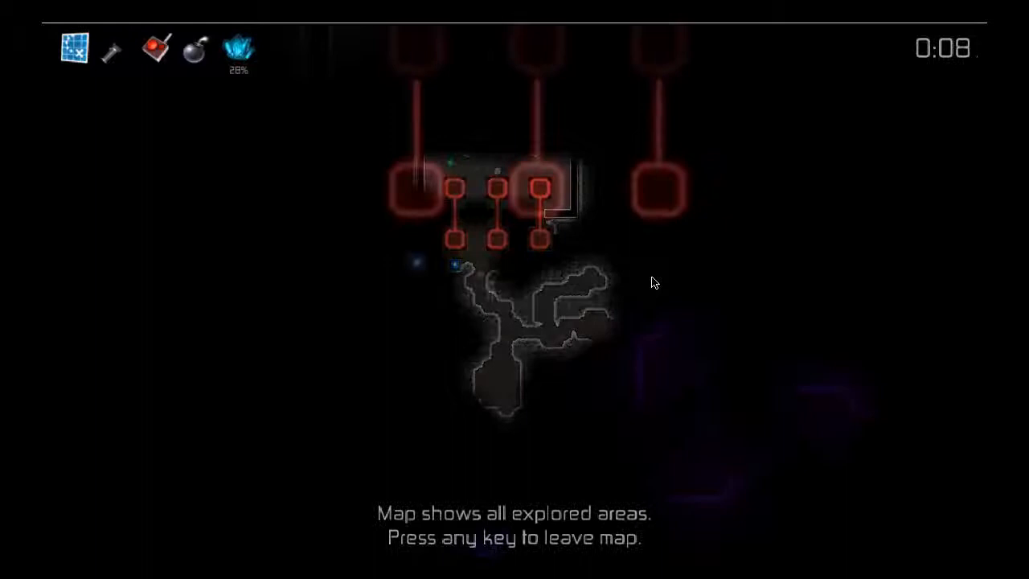
# Step: Close the map, detonate the bomb by the cracked purple walls and finish with Expert Miner unlocked
pyautogui.press('escape')
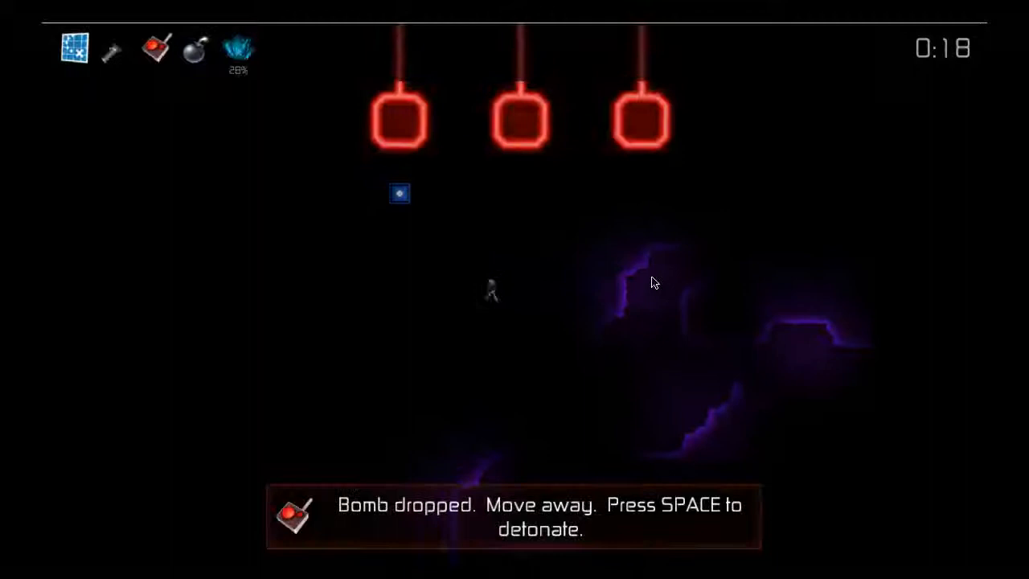
pyautogui.press('space')
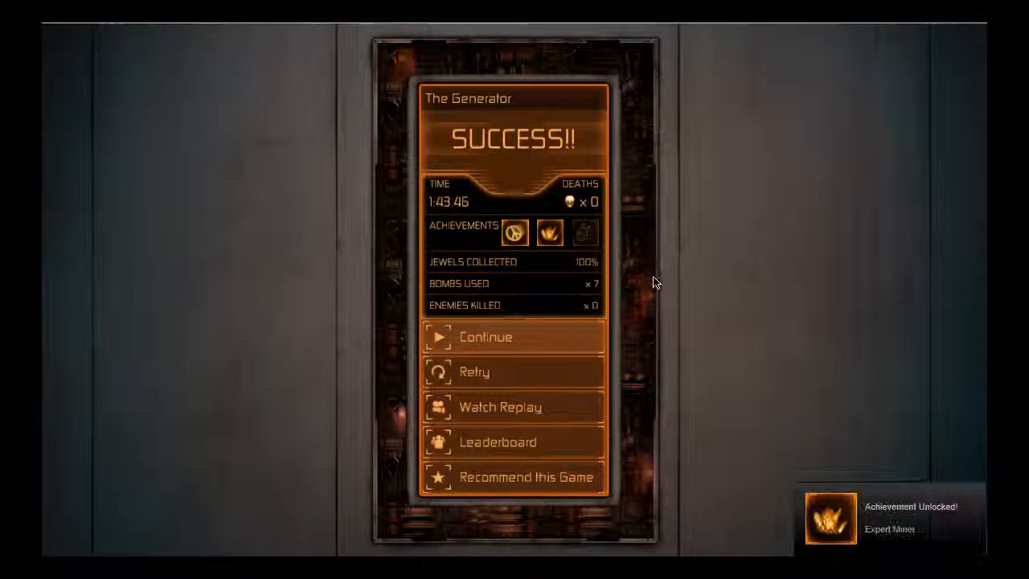
pyautogui.click(485, 336)
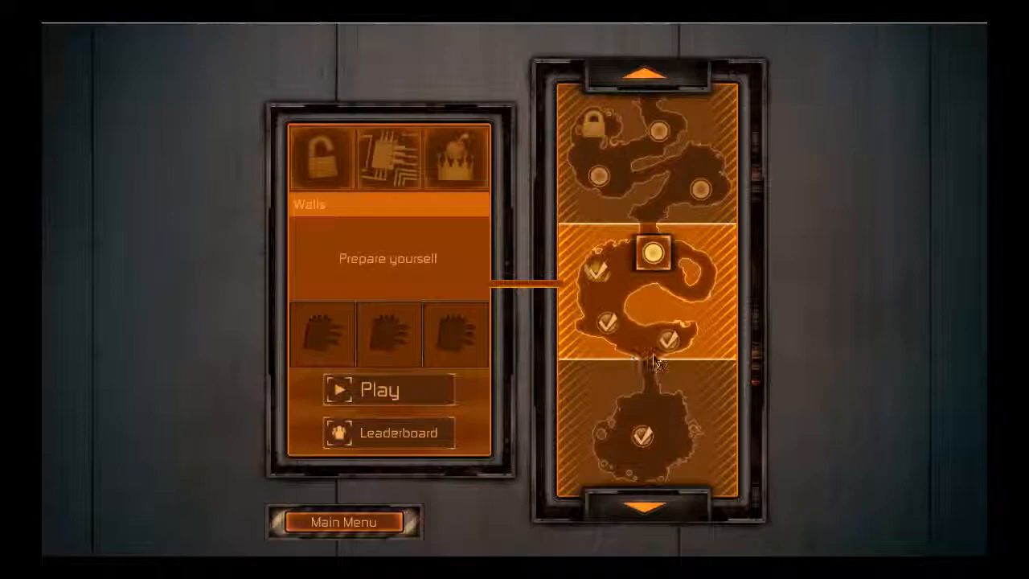
# Step: Launch the Walls level and drop a first bomb awaiting detonation
pyautogui.click(388, 391)
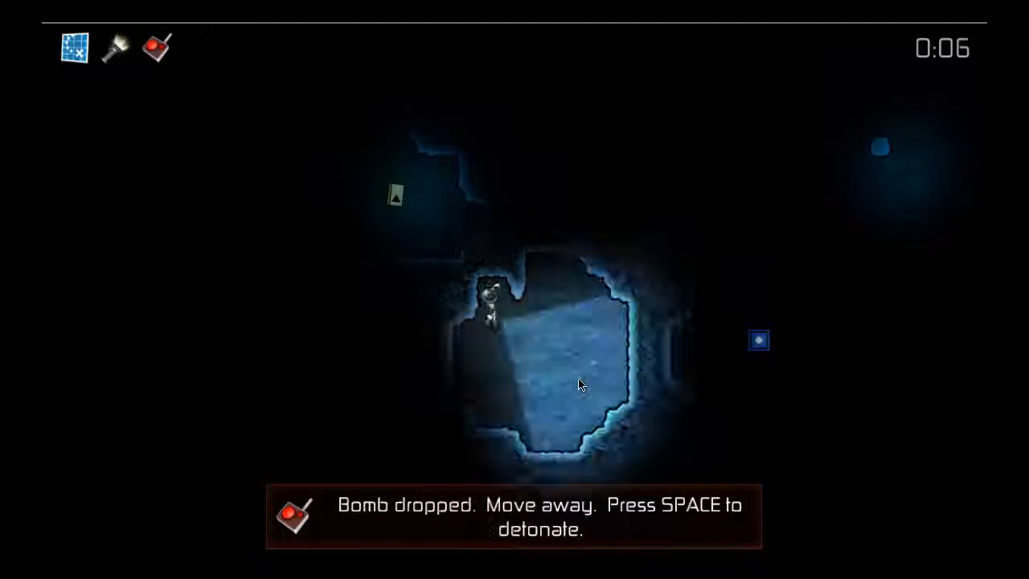
# Step: Detonate the bomb and blast deeper into Walls, picking up a cartridge
pyautogui.press('space')
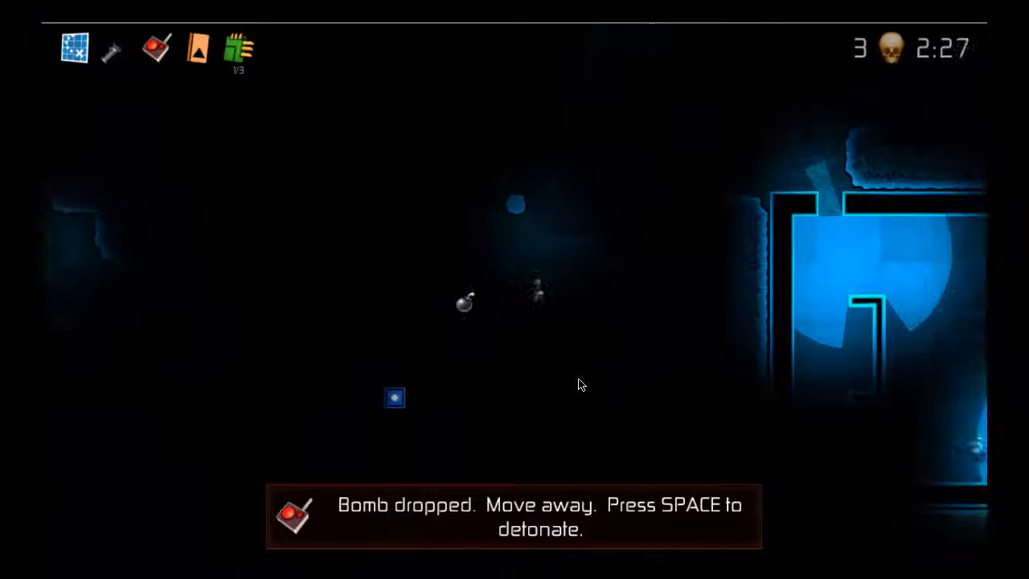
# Step: Detonate the bomb and keep exploring Walls, collecting items and opening new passages
pyautogui.press('space')
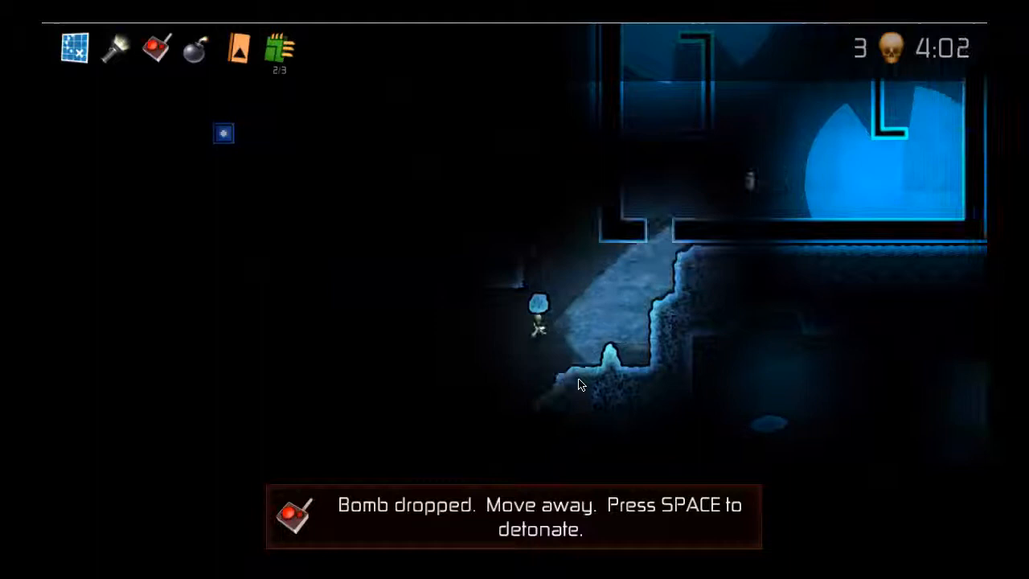
# Step: Detonate the dropped bomb to break through the remaining walls and reach the exit
pyautogui.press('space')
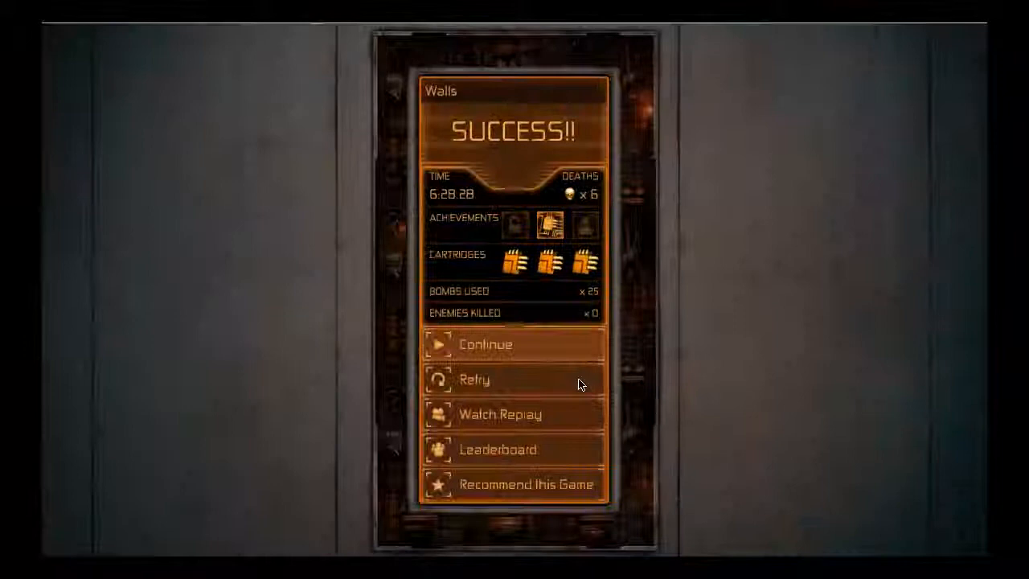
# Step: Continue past the SUCCESS results and review the locked Demolition King achievement on the Walls panel
pyautogui.click(486, 344)
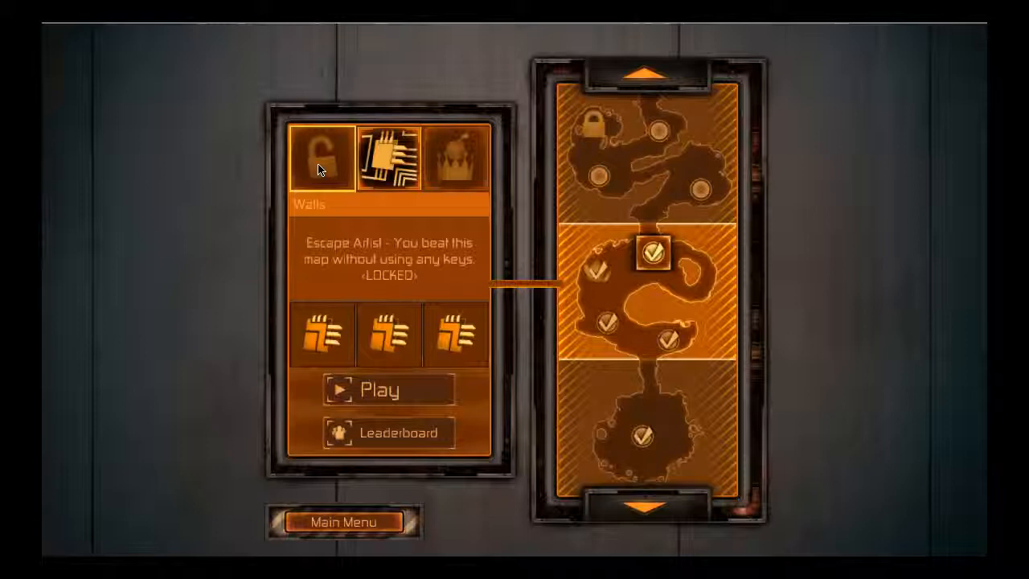
pyautogui.click(457, 158)
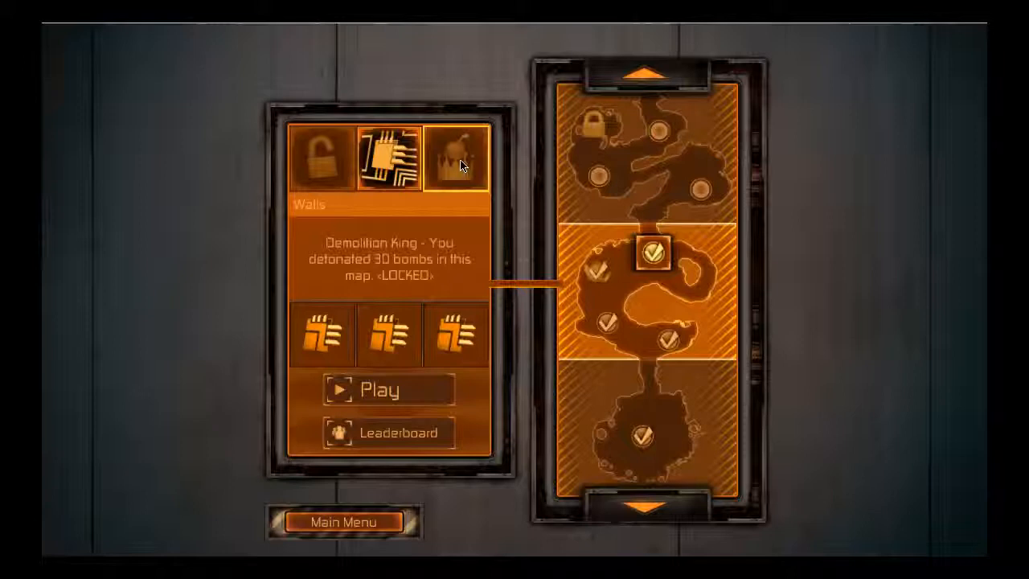